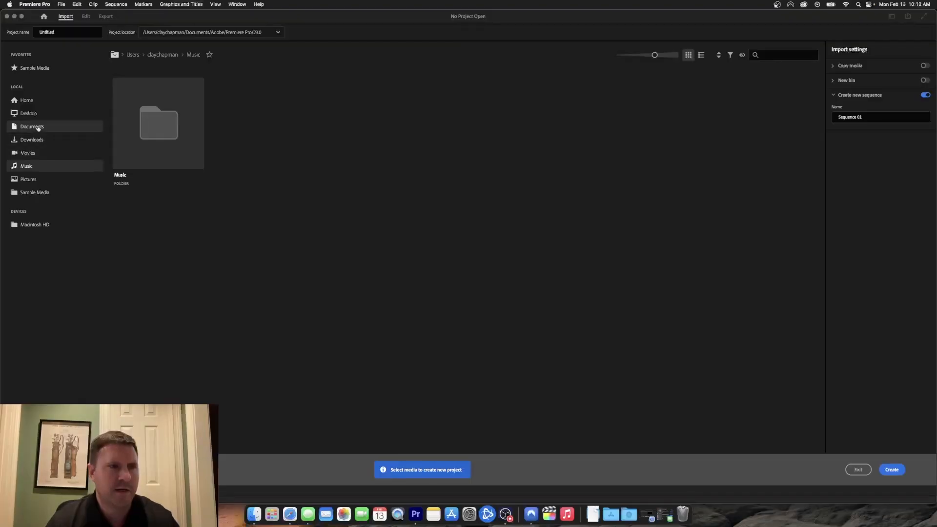
mouse_move(35, 192)
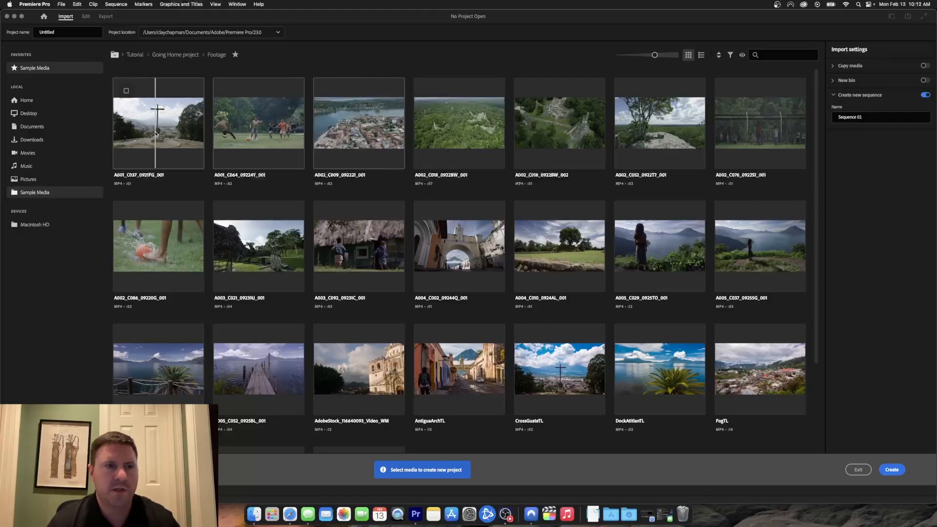
Create a new project from the hilltop cross clip, replacing the existing saved project
click(158, 123)
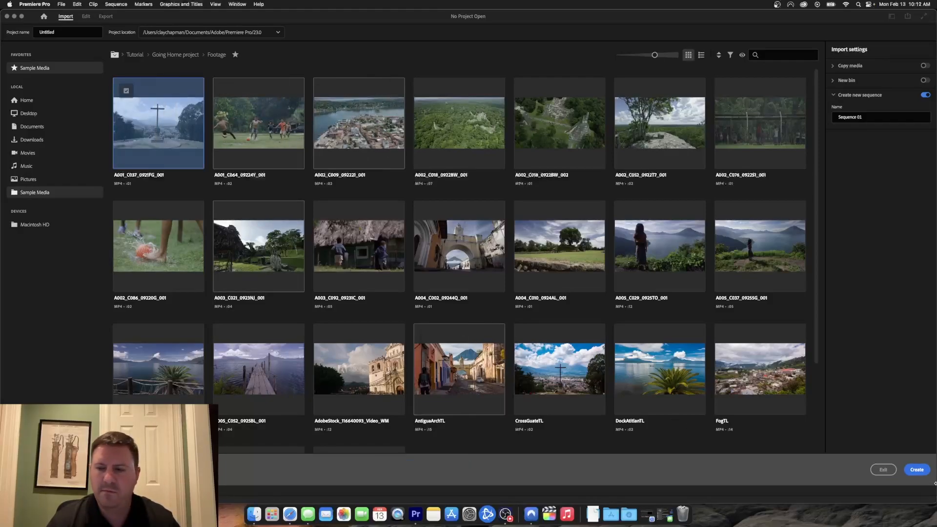
click(916, 469)
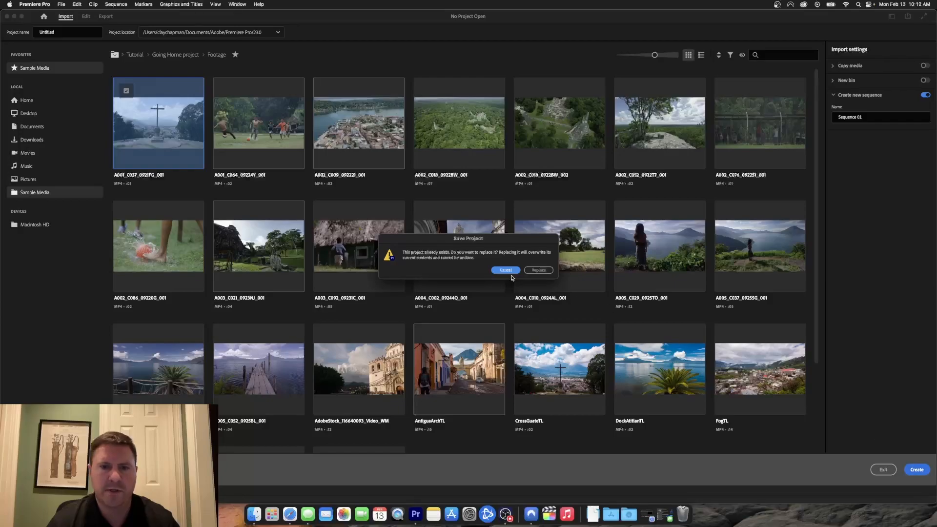
click(538, 270)
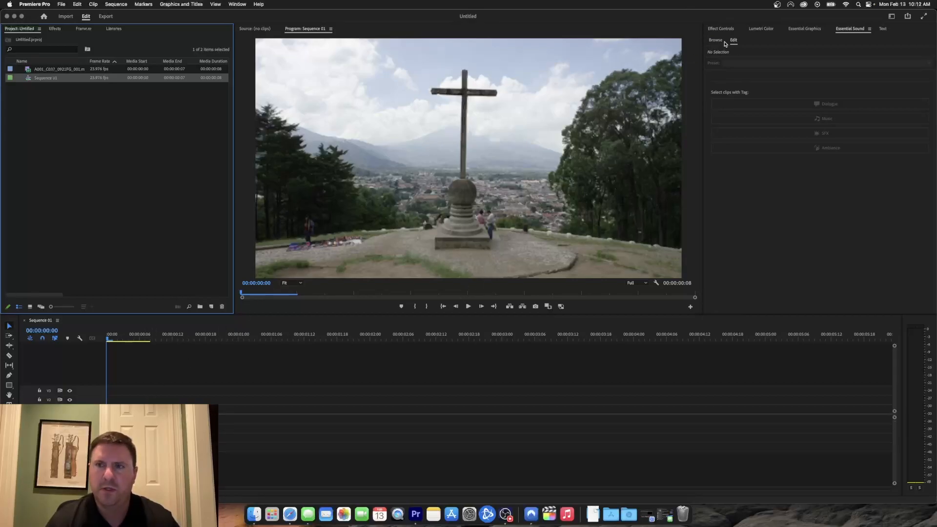
Show the Adobe Stock templates in the Essential Graphics panel
click(805, 28)
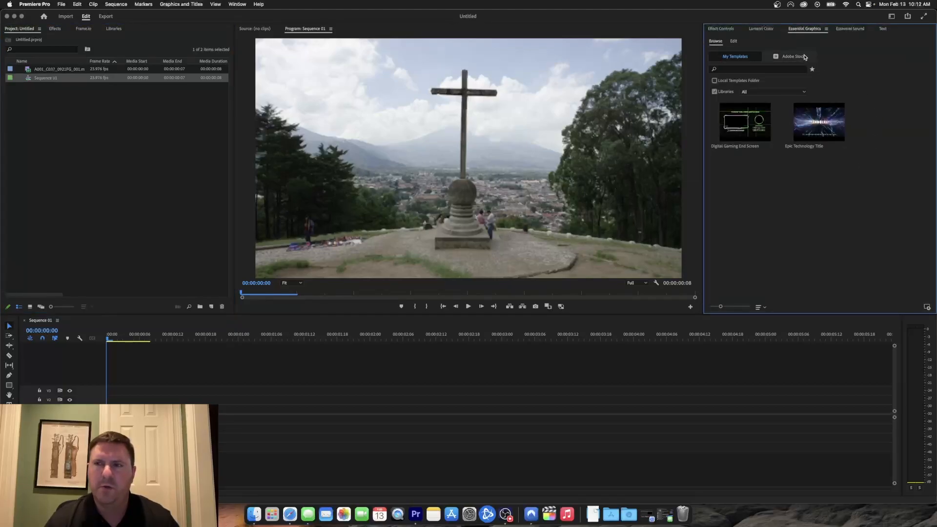
click(789, 57)
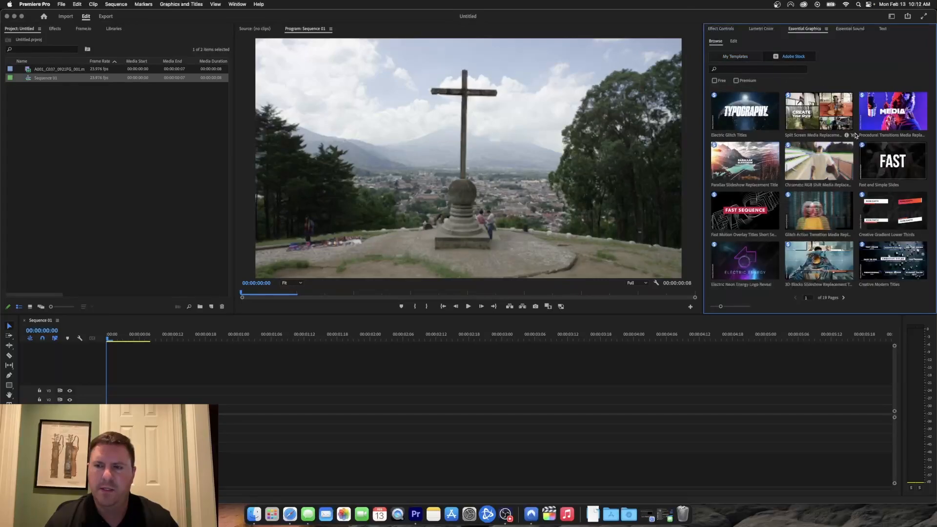
mouse_move(814, 142)
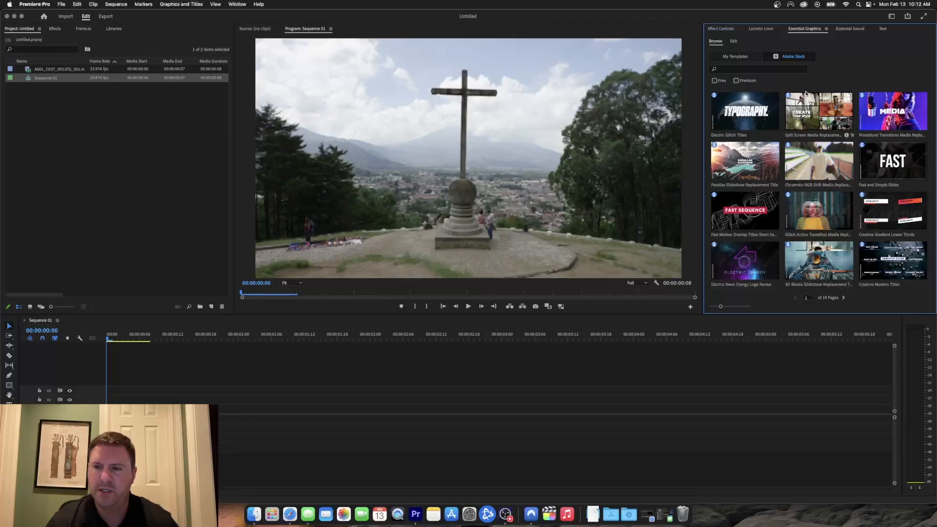
Filter to free templates and place Lens Distortion Transitions at the sequence start
click(714, 80)
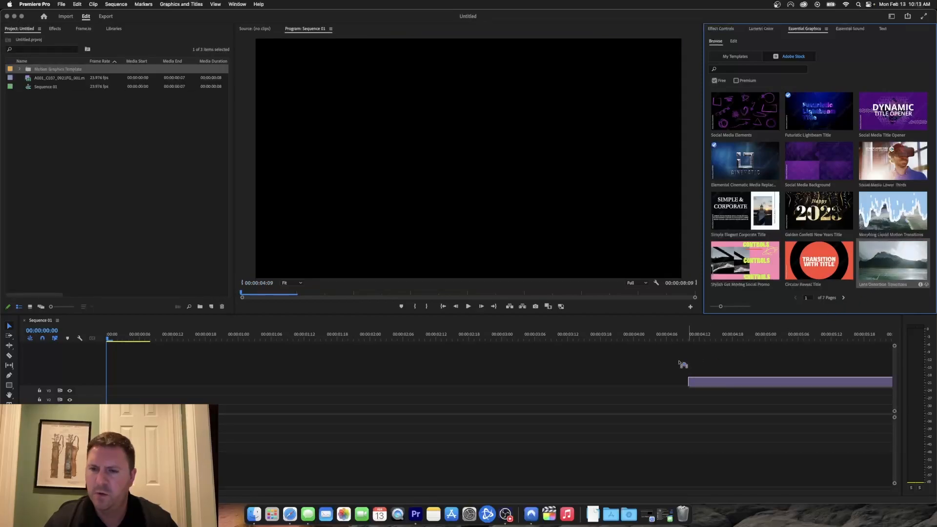
drag(788, 383, 158, 391)
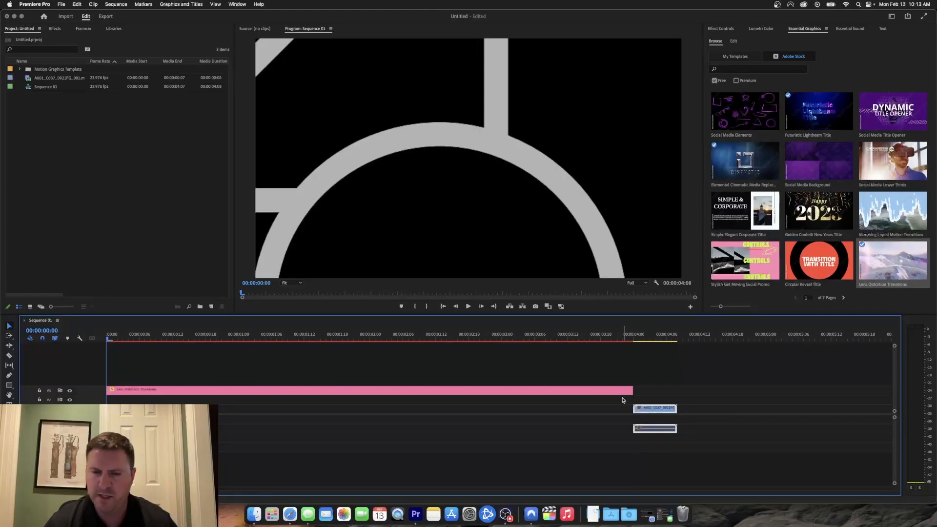
Trim the Lens Distortion intro template to about one second before the cross clip
click(733, 41)
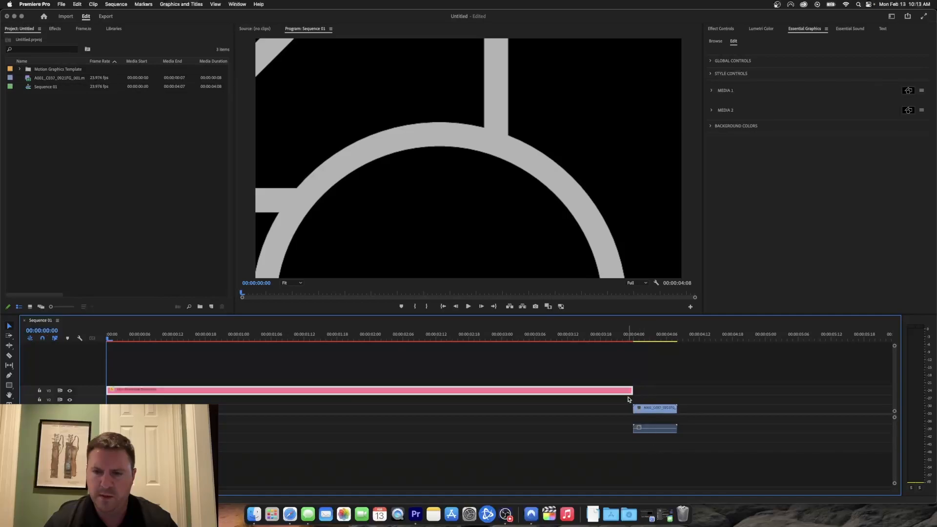
drag(110, 391, 191, 391)
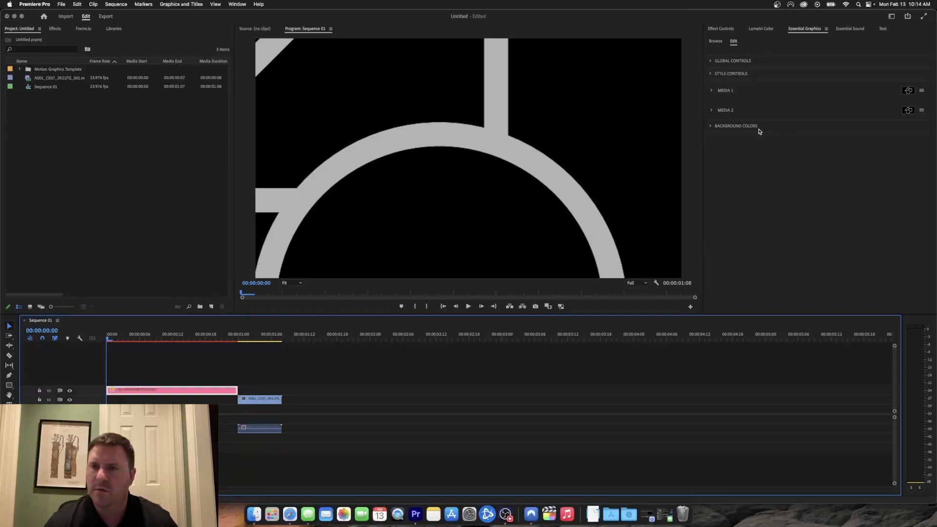
Expand the template's Global Controls and Media 1 settings, then scrub through its opening animation
click(733, 61)
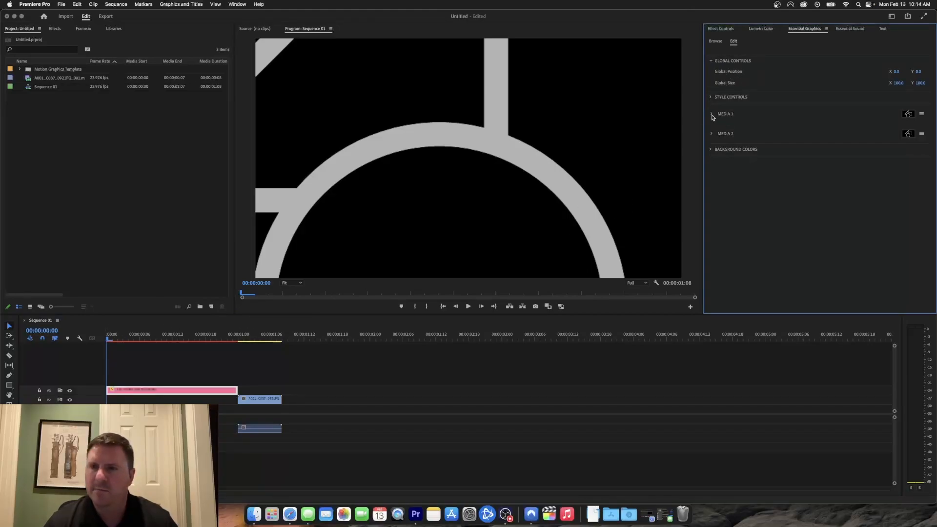
click(712, 113)
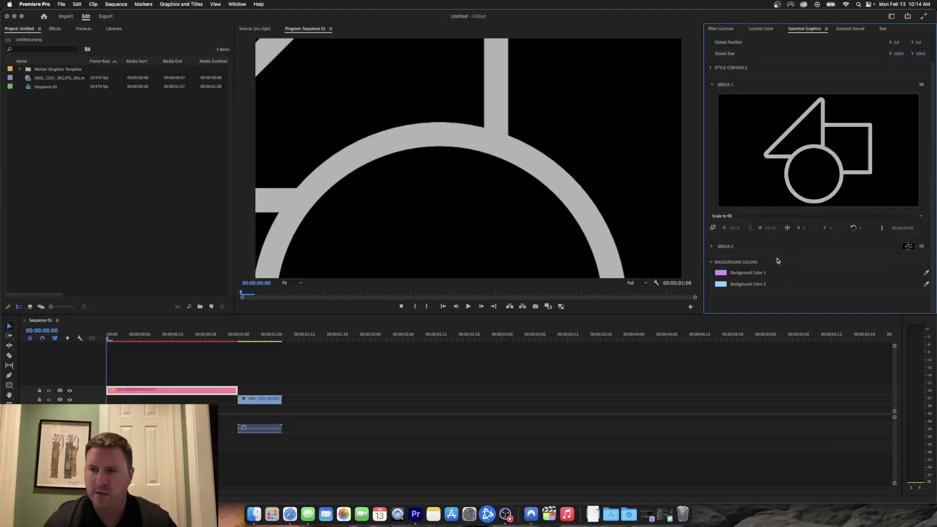
click(134, 338)
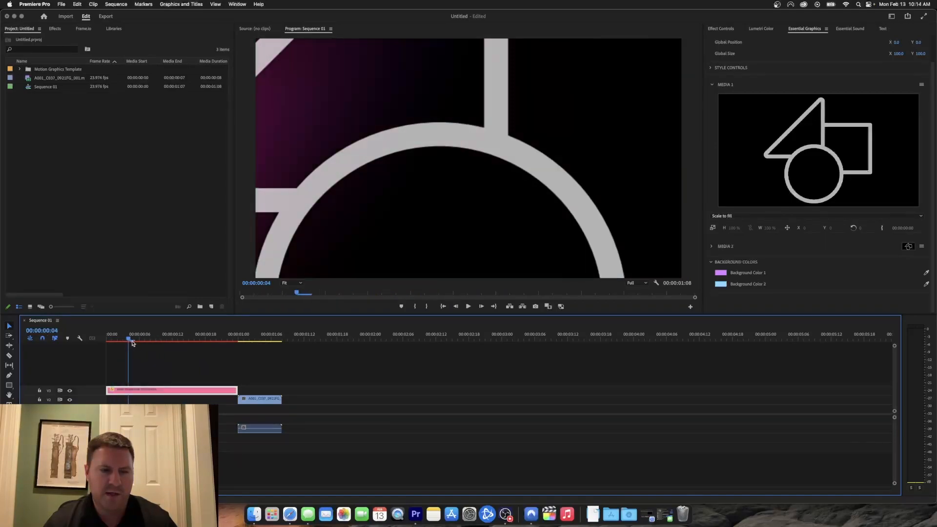
drag(129, 340, 200, 339)
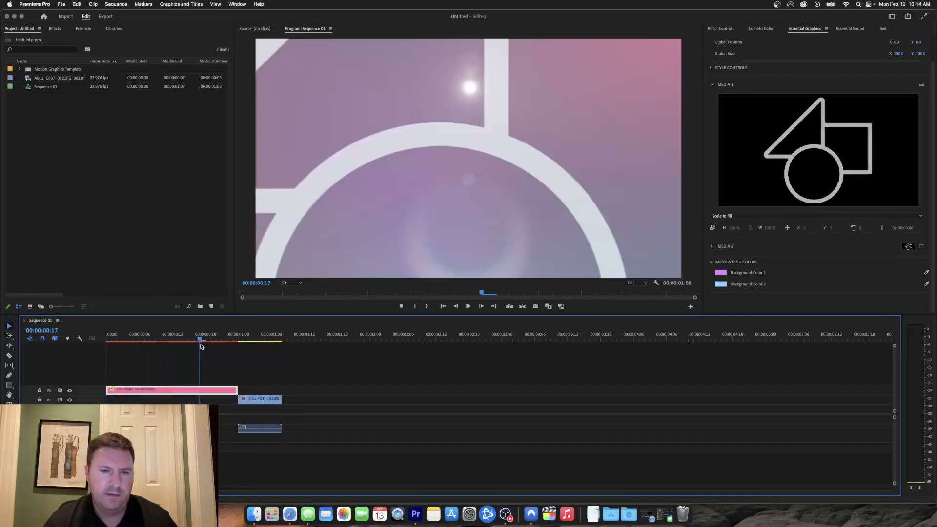